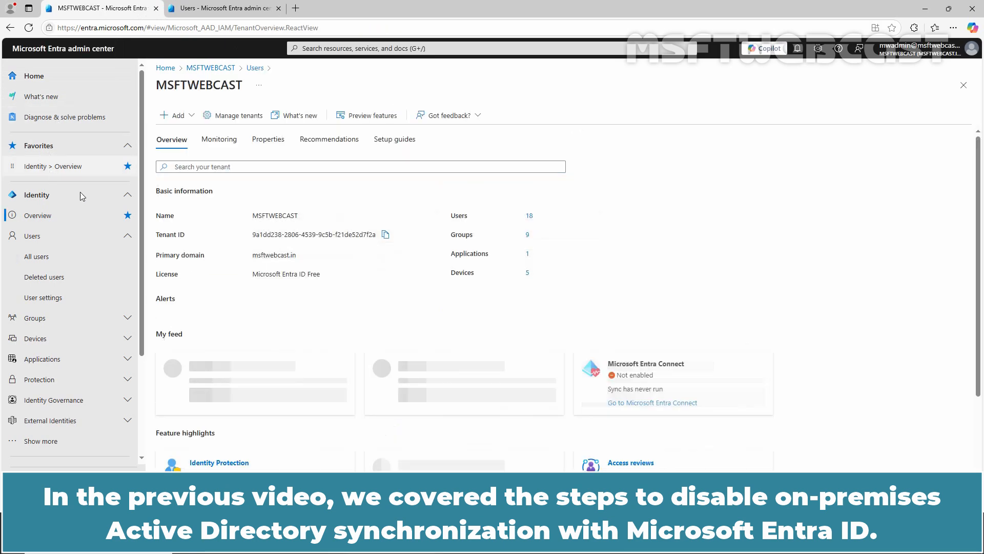
# - Rerun Get-MgOrganization to confirm OnPremisesSyncEnabled is now empty
pyautogui.scroll(-3)
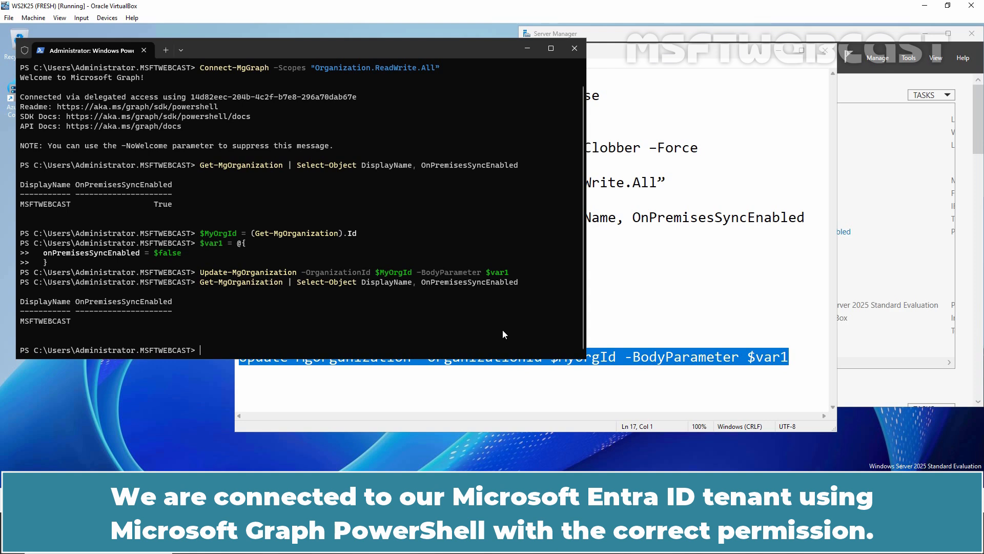
pyautogui.write('Get-MgOrganization | Select-Object DisplayName, OnPremisesSyncEnabled')
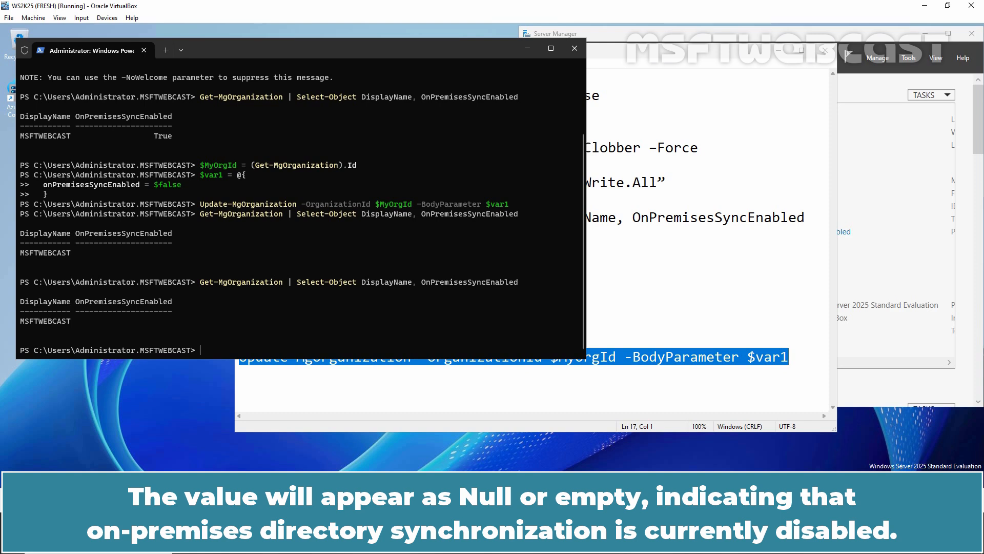
# - In a new admin terminal, run Get-ADSyncScheduler and confirm SyncCycleEnabled is False
pyautogui.rightClick(9, 547)
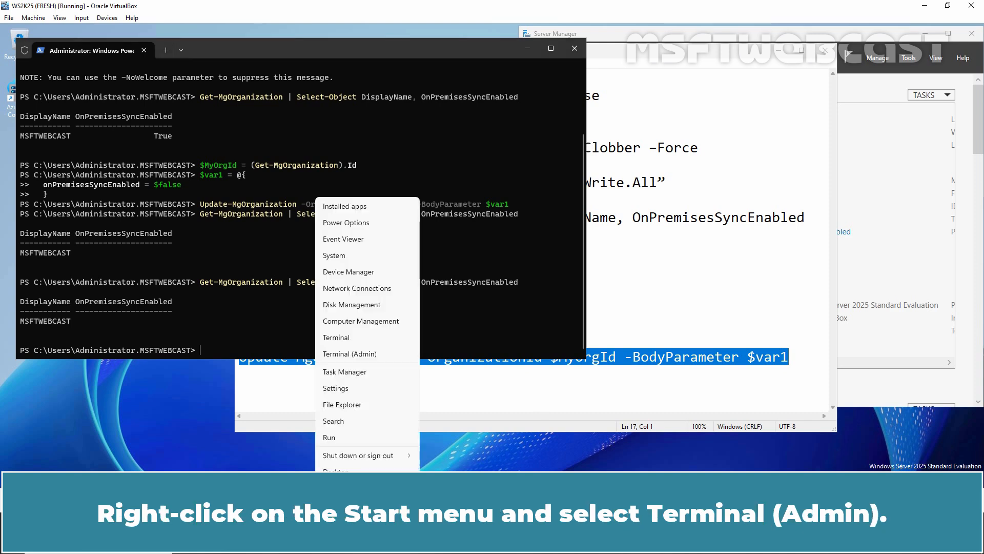
pyautogui.click(349, 353)
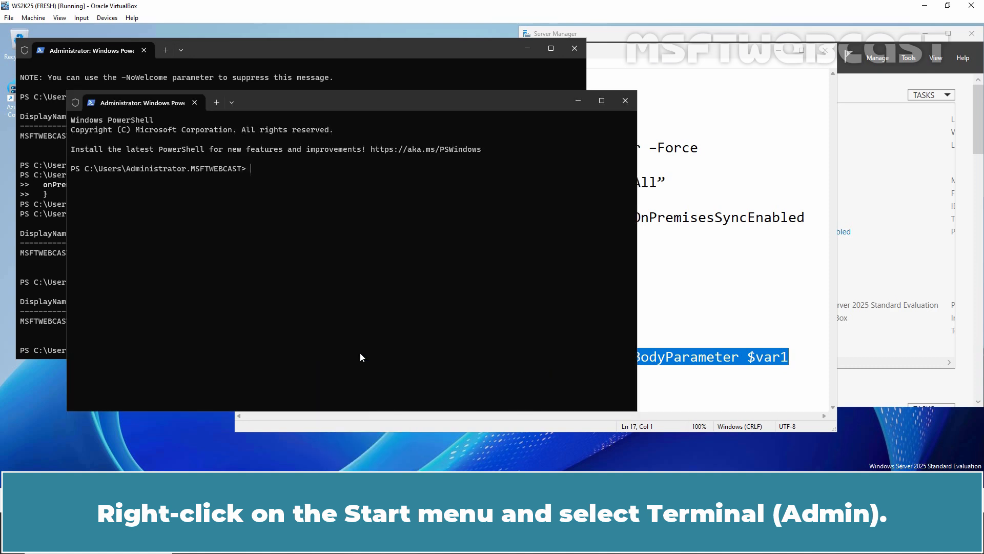
pyautogui.write('Get-MgOrganization | Select-Object DisplayName, OnPremisesSyncEnabled')
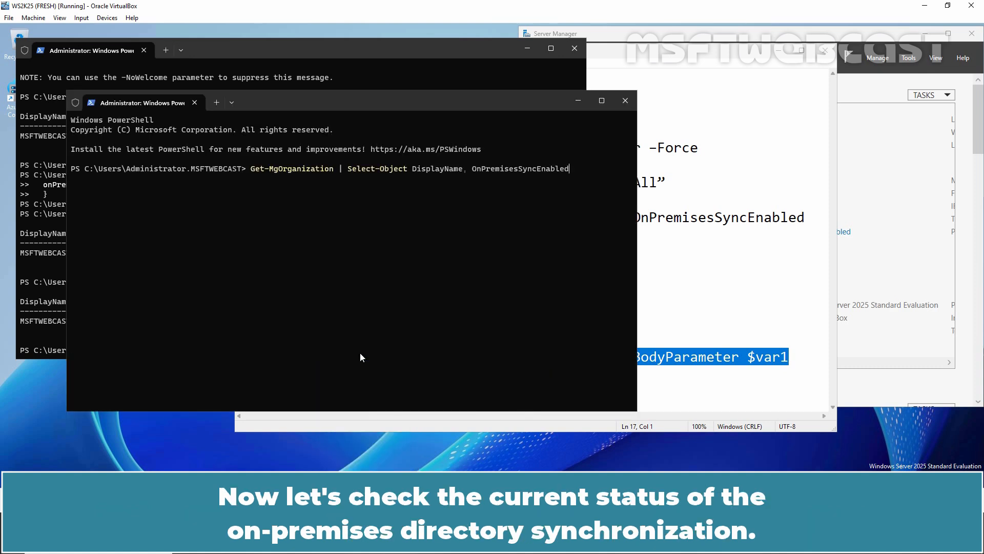
pyautogui.write('Install-Module Microsoft.Graph.Beta -AllowClobber -Force')
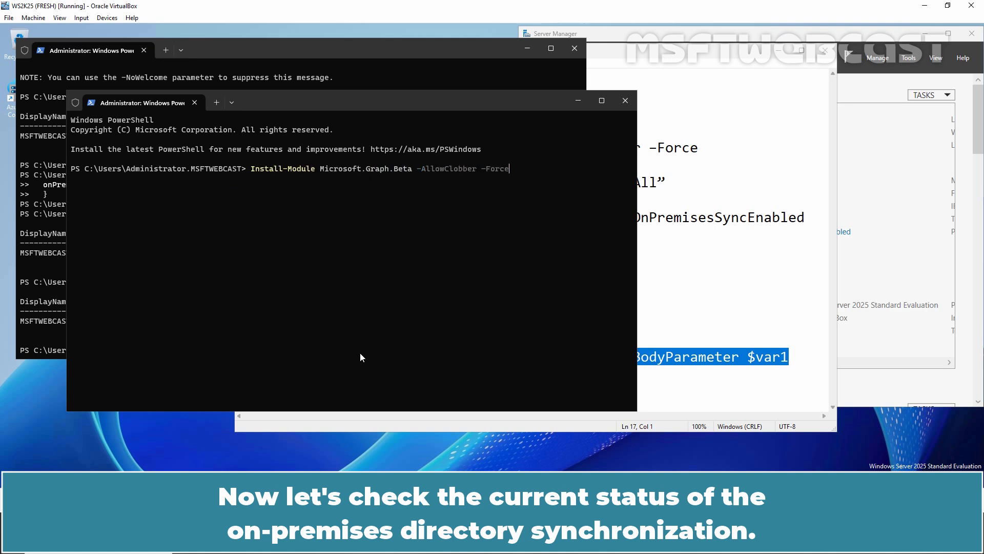
pyautogui.write('Get-ADSyncScheduler | ft SyncCycleEnabled')
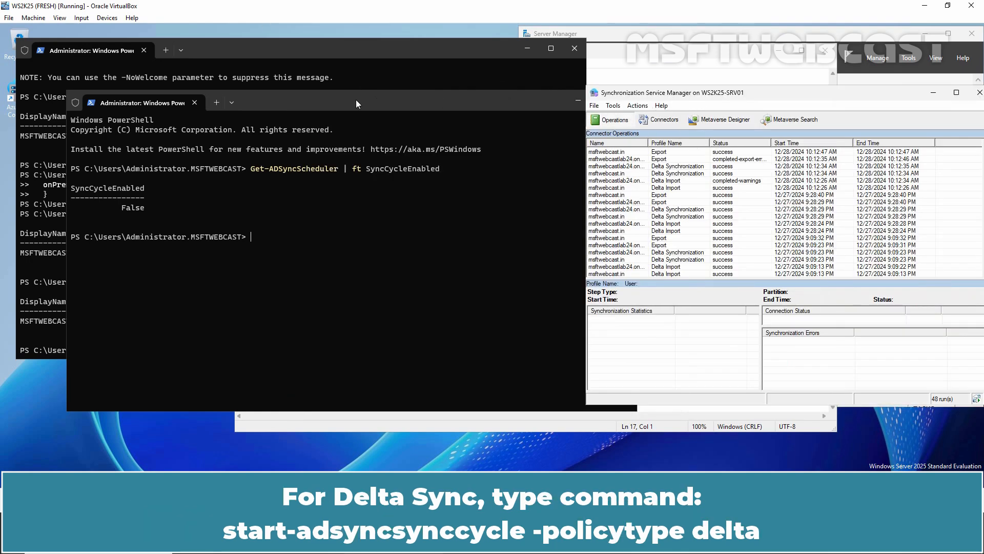
# - Run a delta sync with Start-ADSyncSyncCycle, review its runs, then close Synchronization Service Manager
pyautogui.write('start-a')
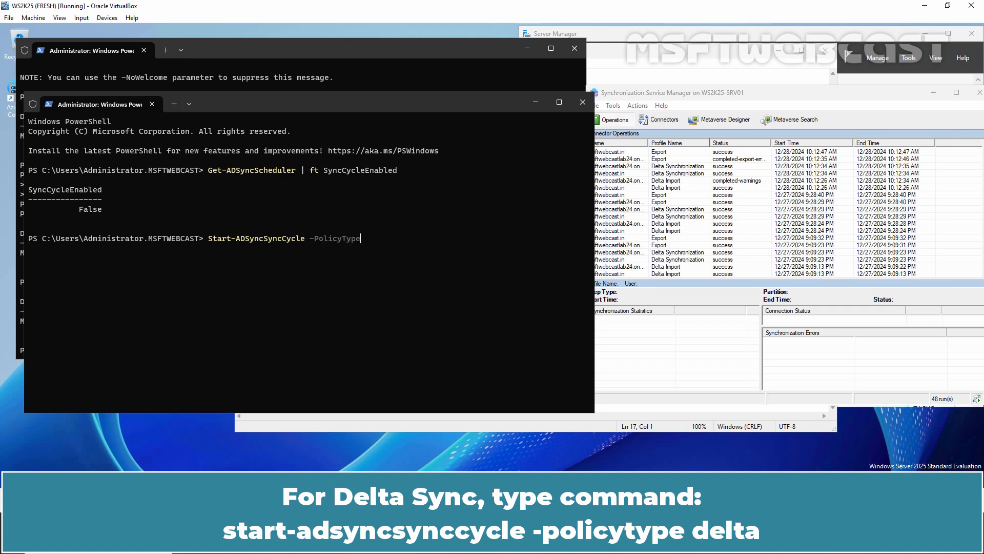
pyautogui.write('delta')
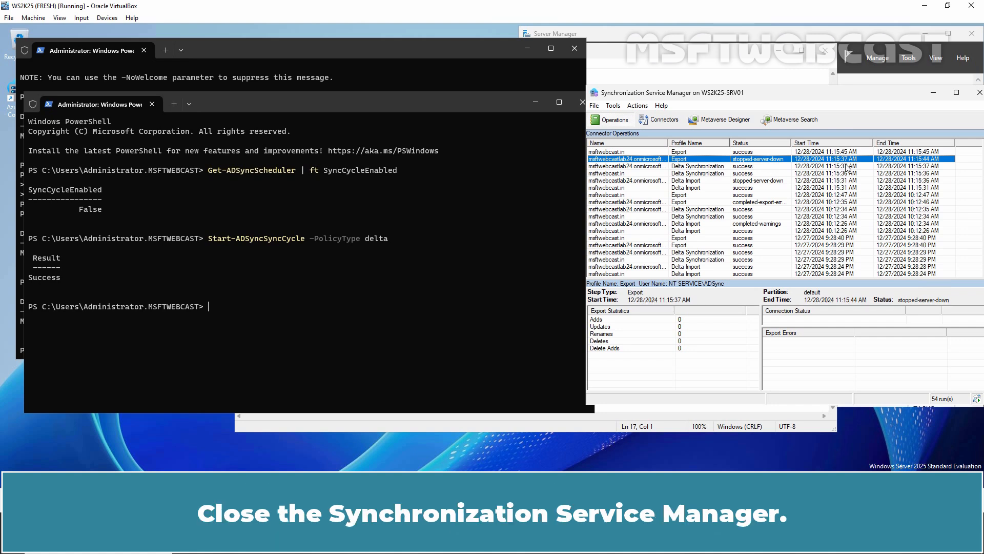
pyautogui.click(975, 92)
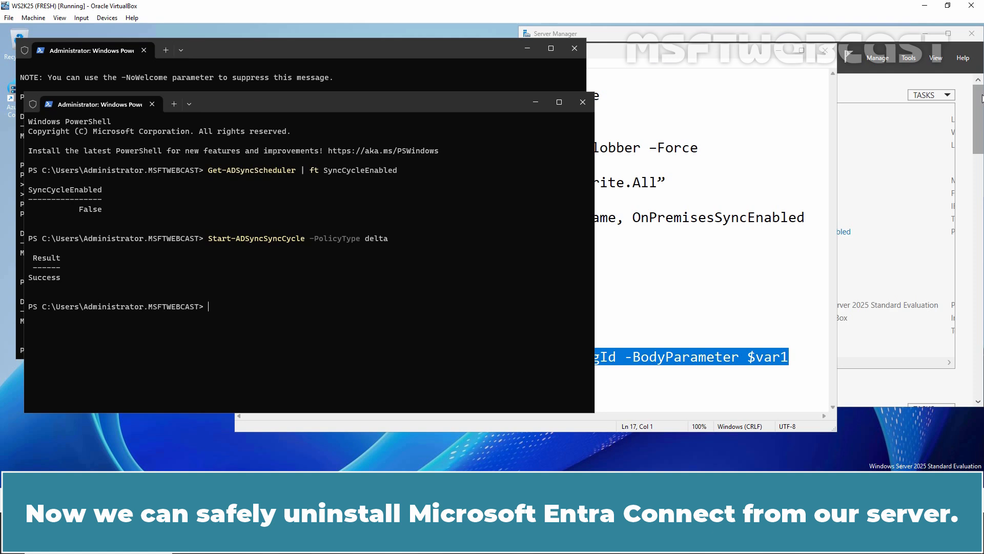
# - Launch appwiz.cpl and start uninstalling Microsoft Entra Connect Sync
pyautogui.write('appwiz.cpl')
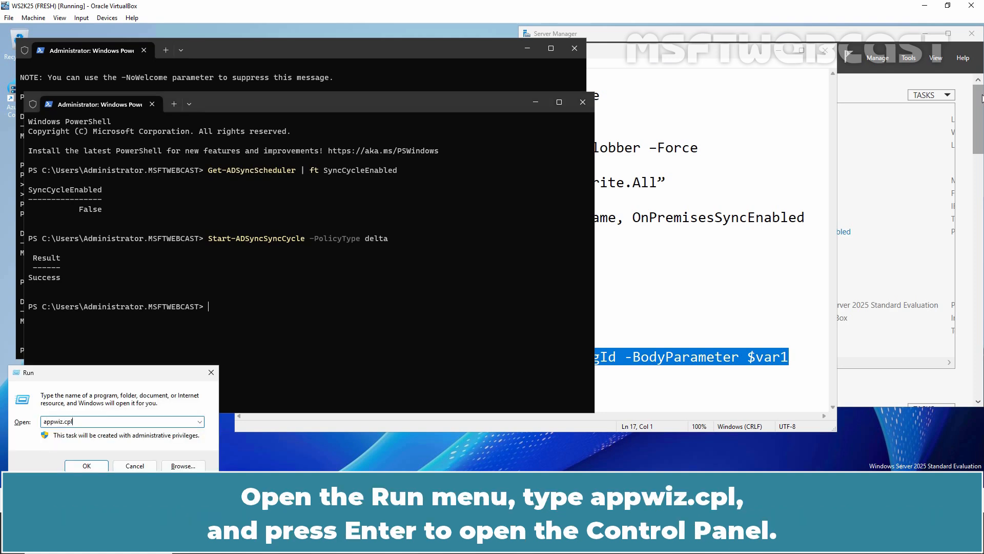
pyautogui.press('enter')
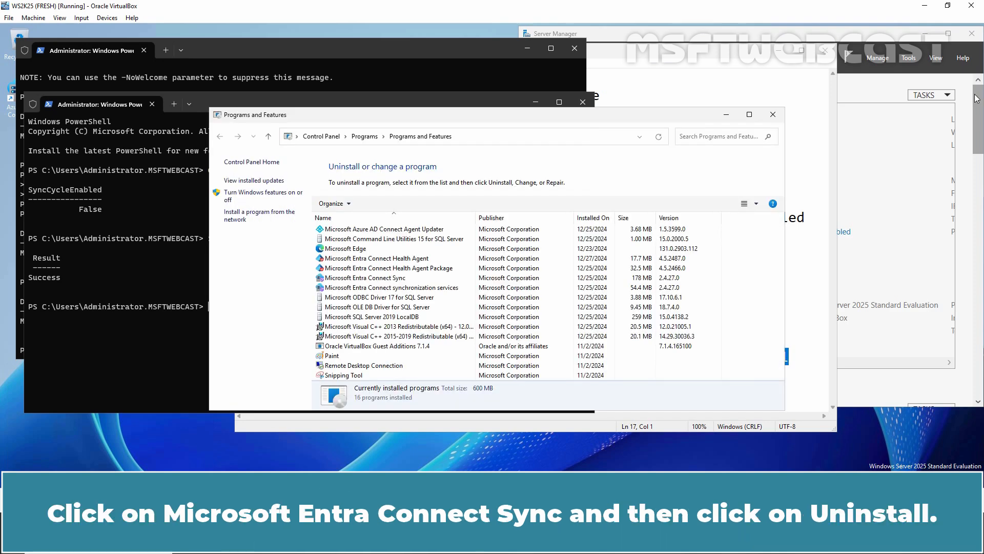
pyautogui.click(364, 277)
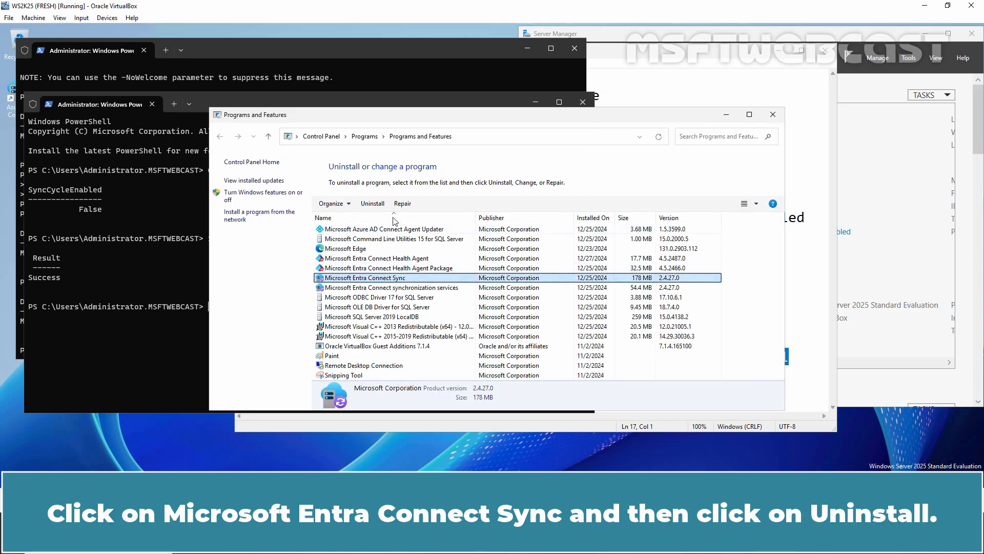
pyautogui.click(372, 203)
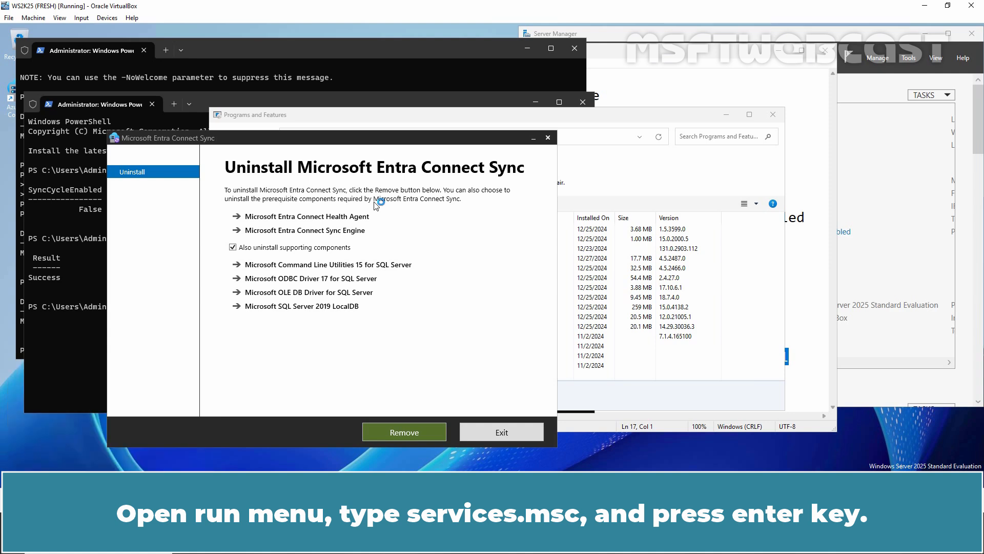
# - In services.msc, inspect the Azure AD Connect Agent Updater and Azure AD Sync services
pyautogui.press('enter')
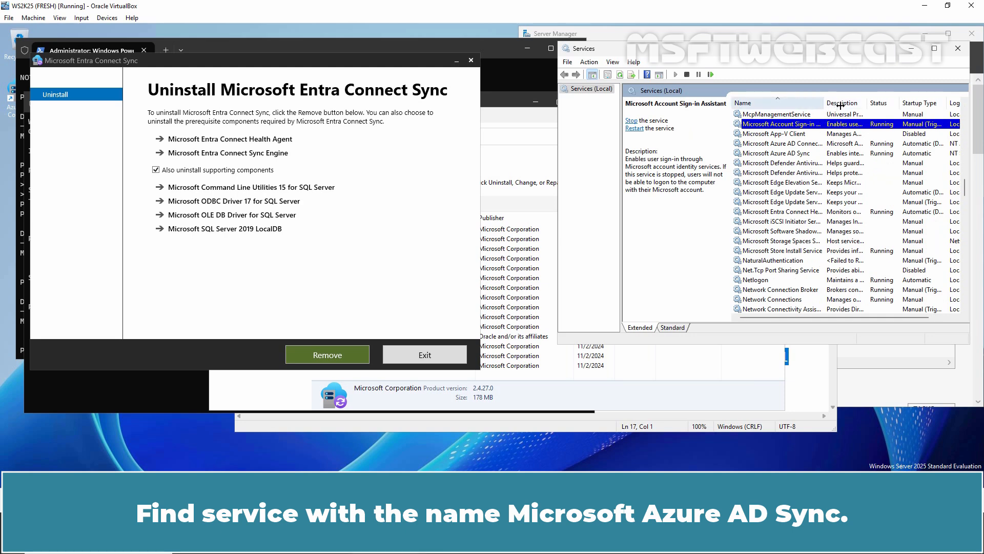
pyautogui.click(778, 143)
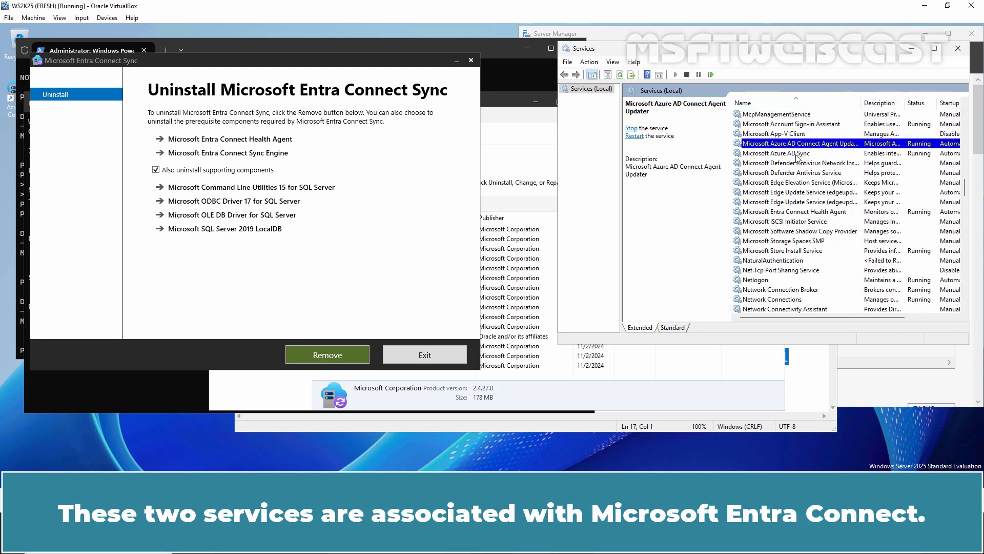
pyautogui.click(777, 153)
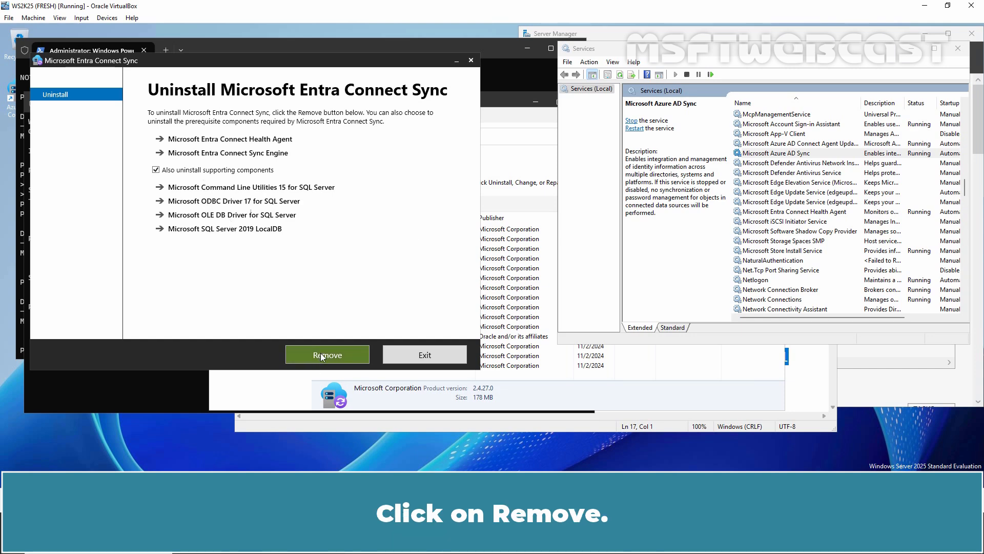
# - Remove the Health Agent, Sync Engine and SQL components, then exit the uninstaller
pyautogui.click(327, 355)
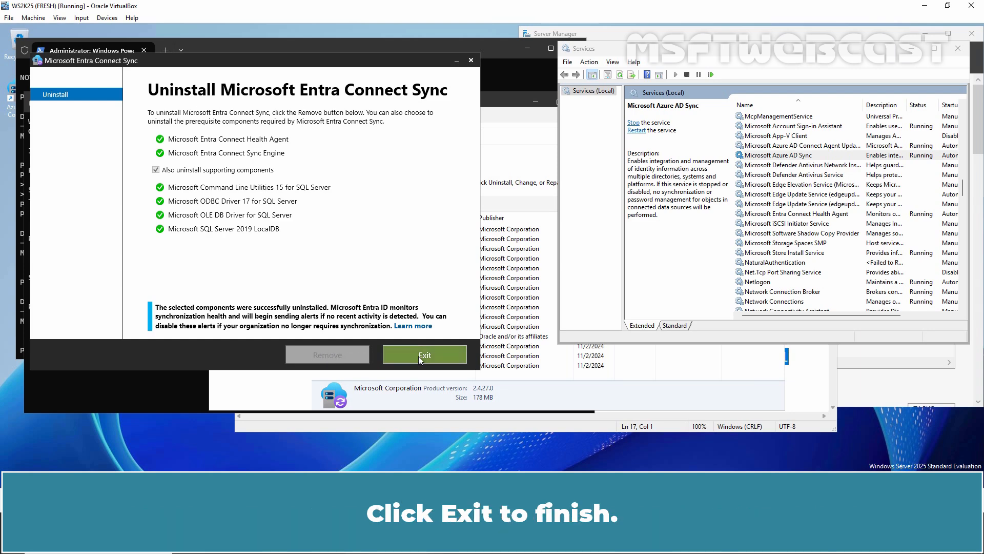
pyautogui.click(424, 355)
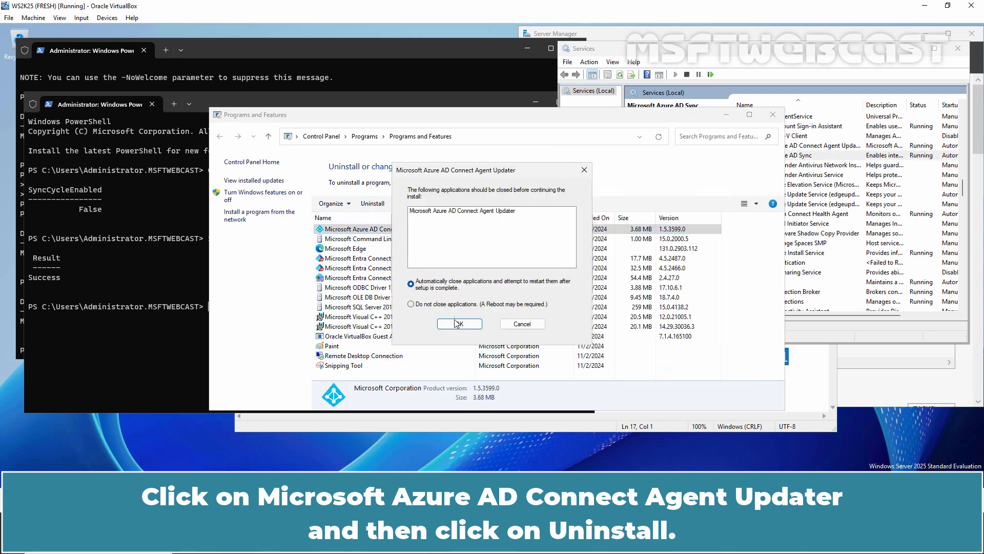
# - Uninstall Azure AD Connect Agent Updater, then refresh Programs and Features and Services
pyautogui.click(459, 323)
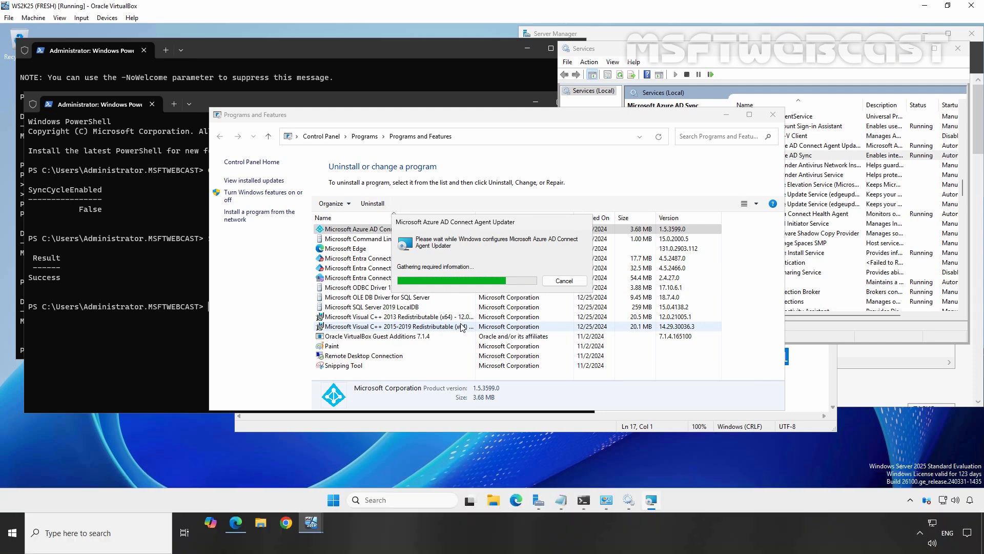
pyautogui.click(659, 137)
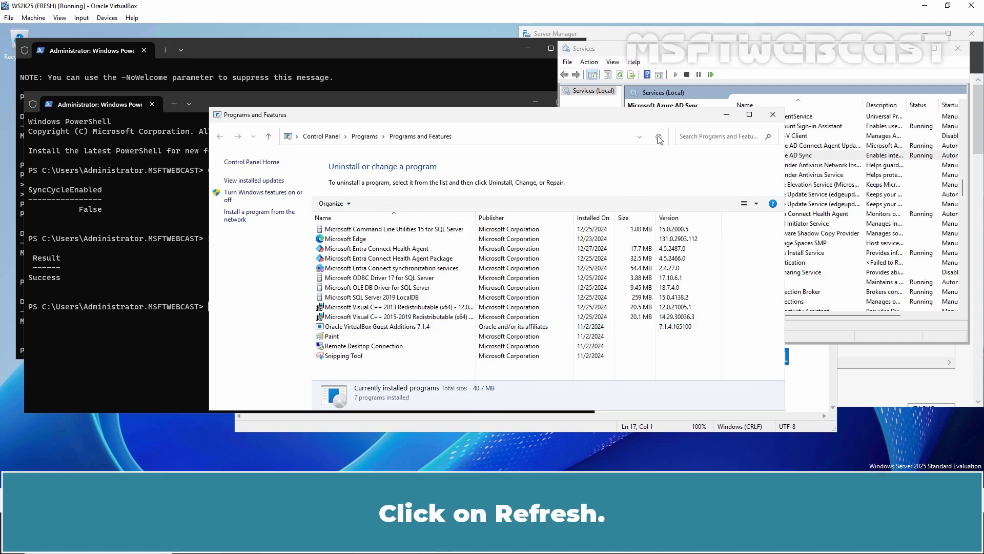
pyautogui.click(658, 136)
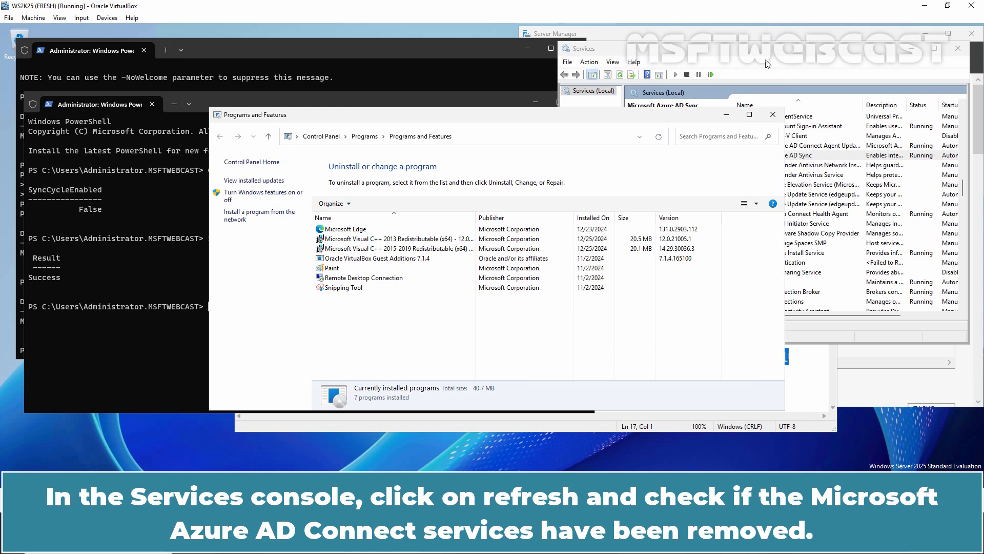
pyautogui.click(621, 73)
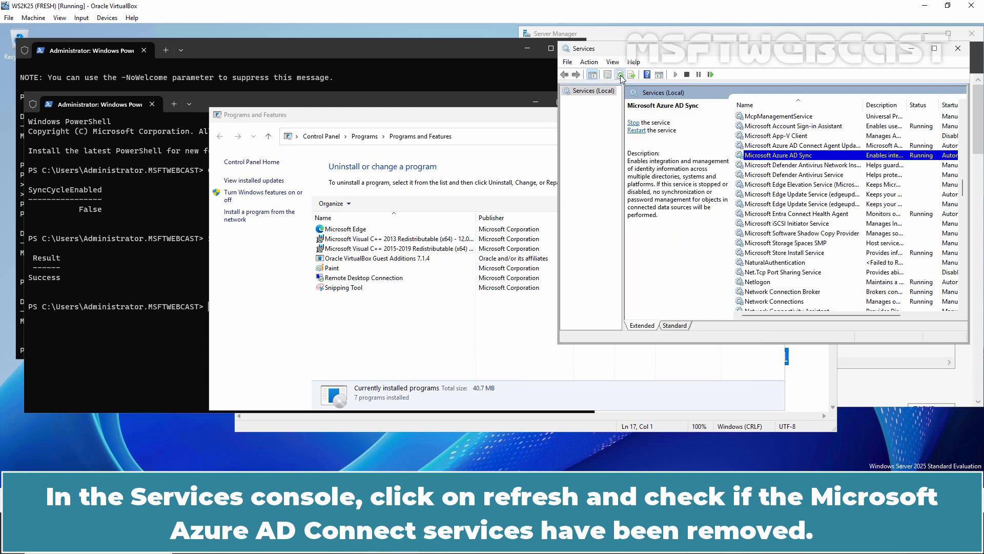
pyautogui.click(620, 75)
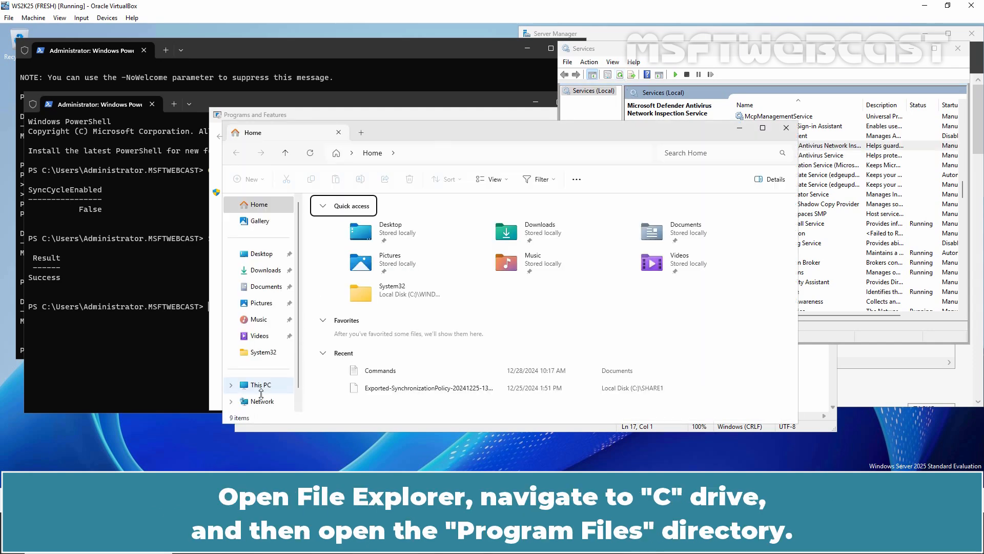
# - Delete the five Azure AD and SQL Server folders from C:\Program Files
pyautogui.click(261, 384)
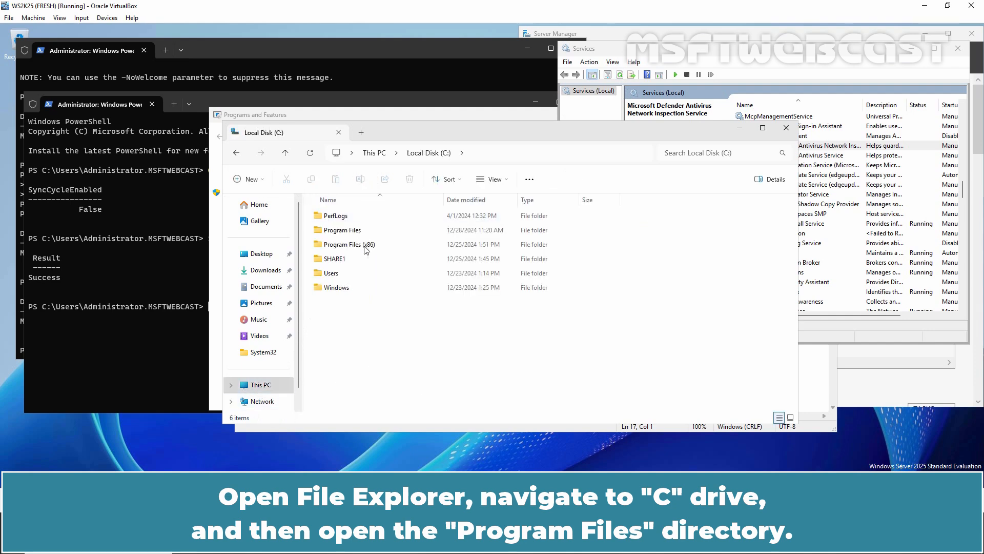
pyautogui.doubleClick(341, 229)
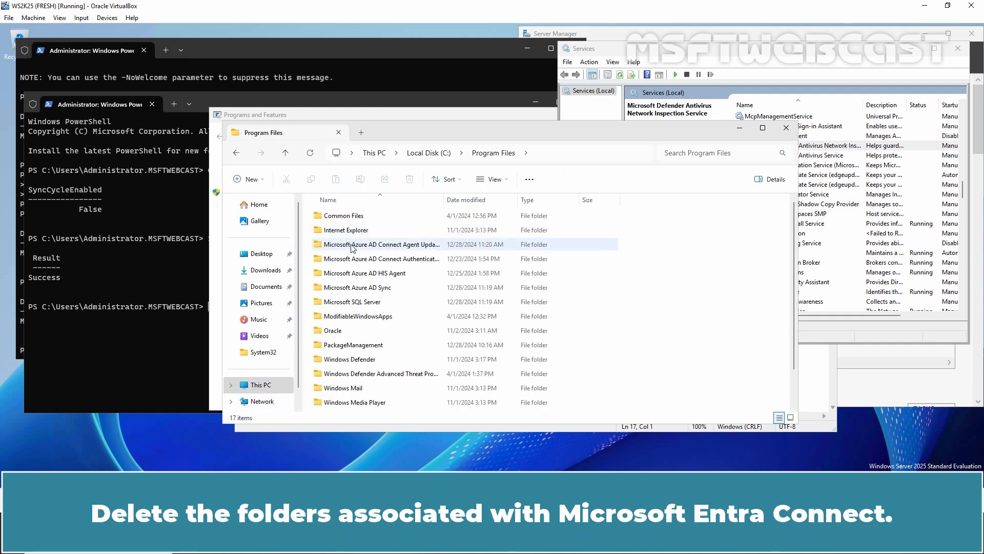
pyautogui.click(358, 301)
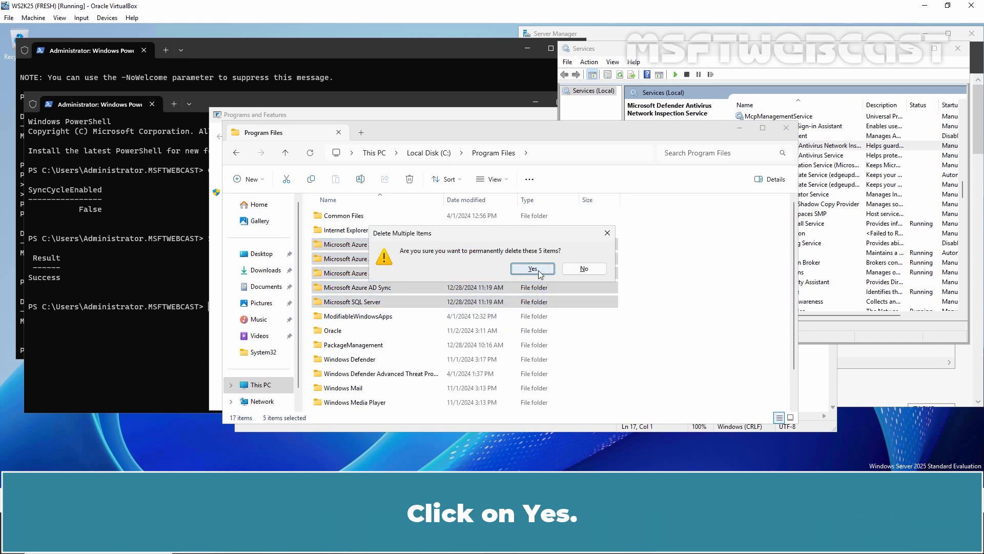
pyautogui.click(532, 269)
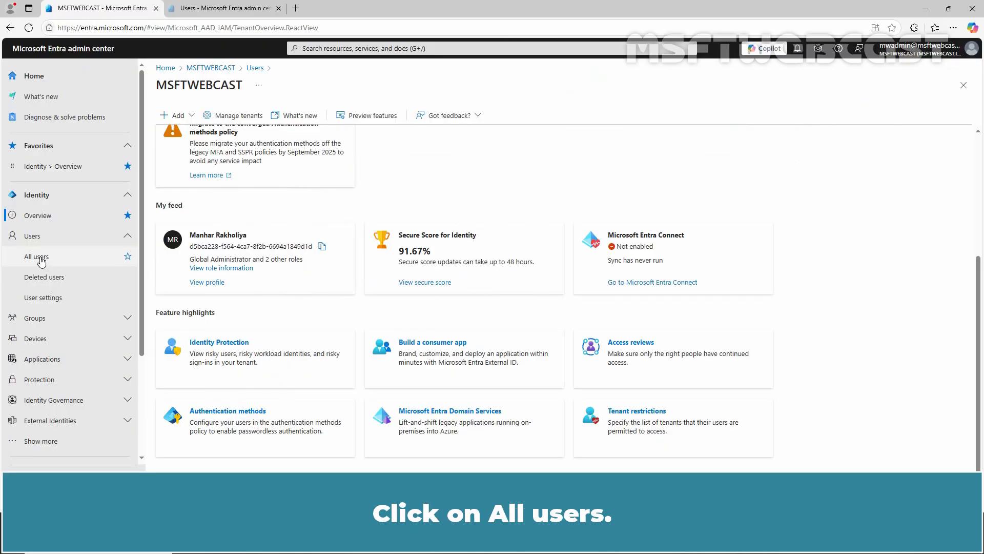
# - Delete the On-Premises Directory Synchronization Service Account, then refresh All users, showing 17
pyautogui.click(36, 256)
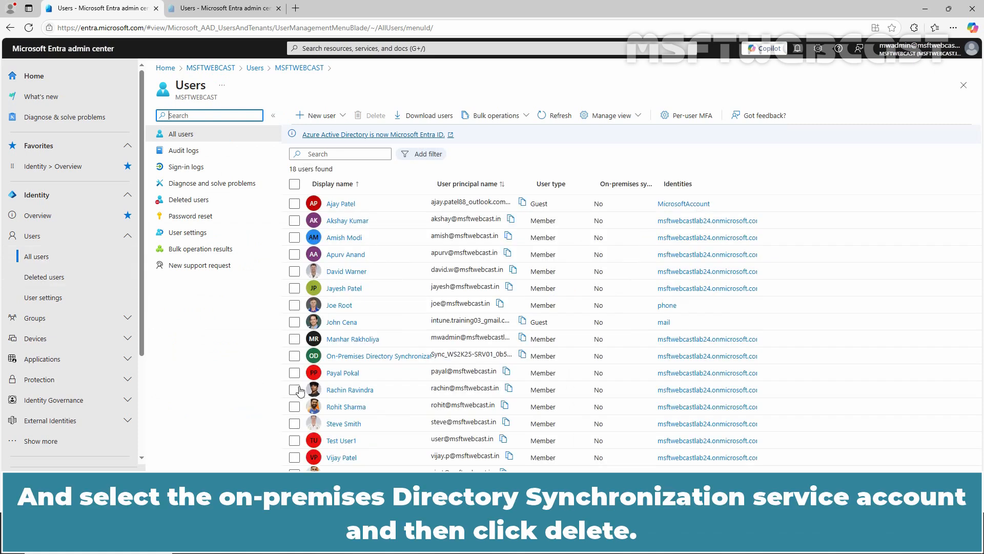
pyautogui.click(294, 355)
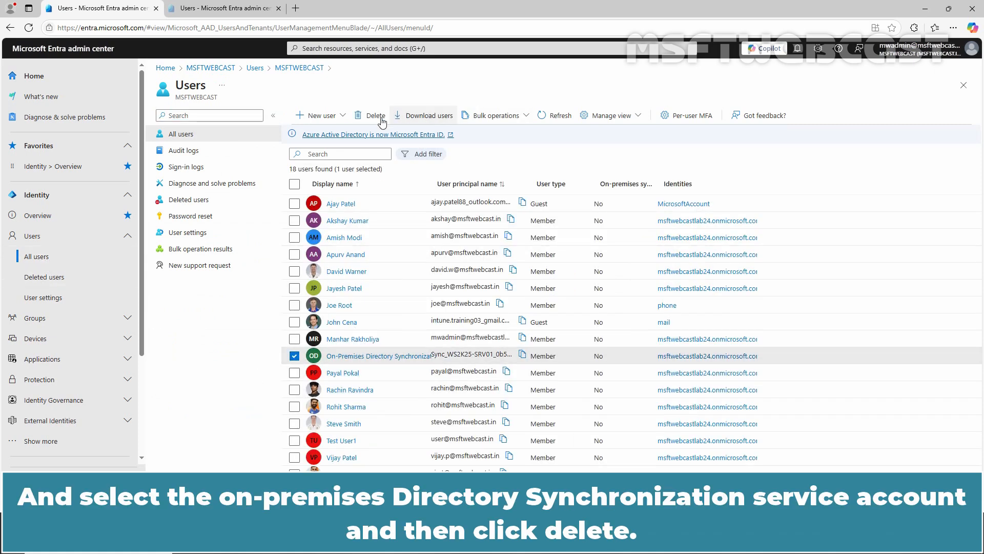
pyautogui.click(374, 115)
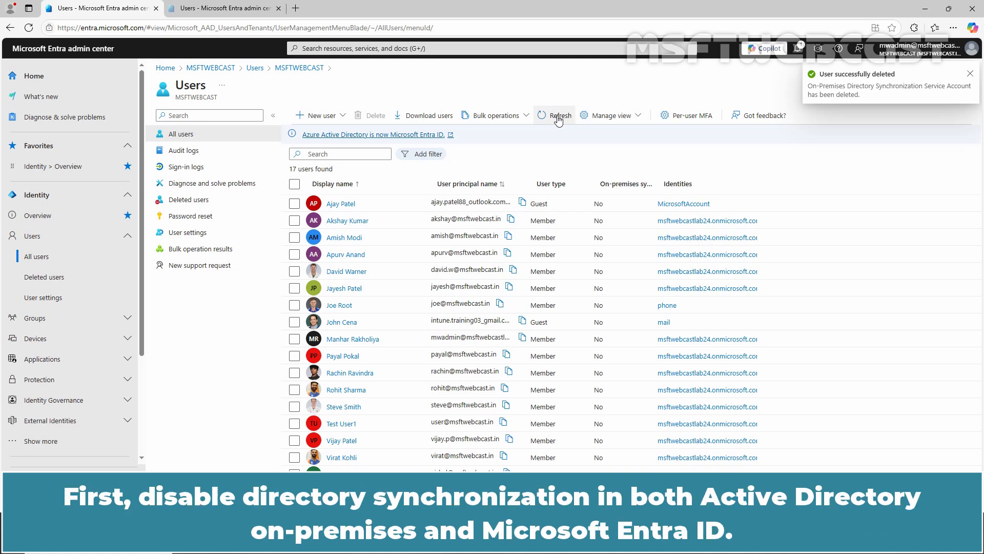
pyautogui.click(969, 73)
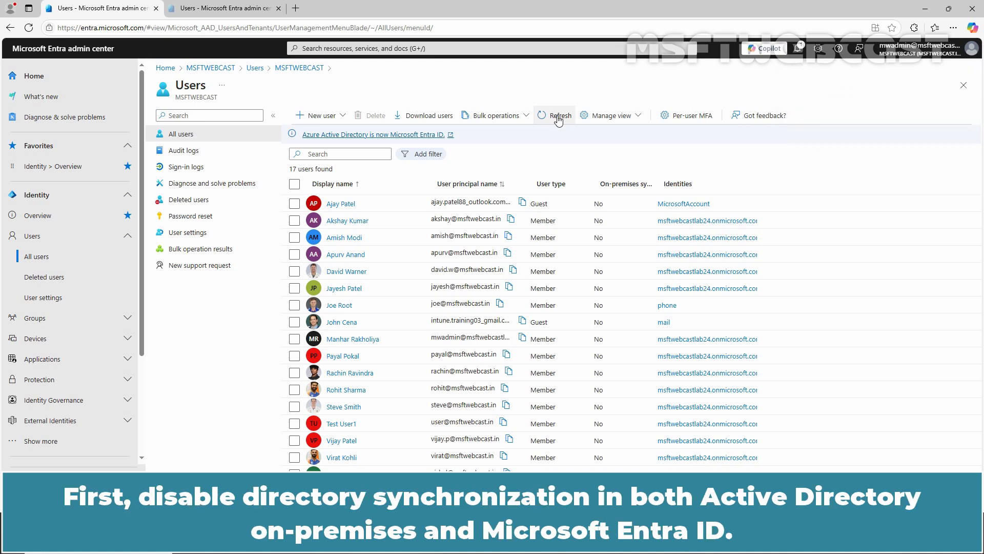